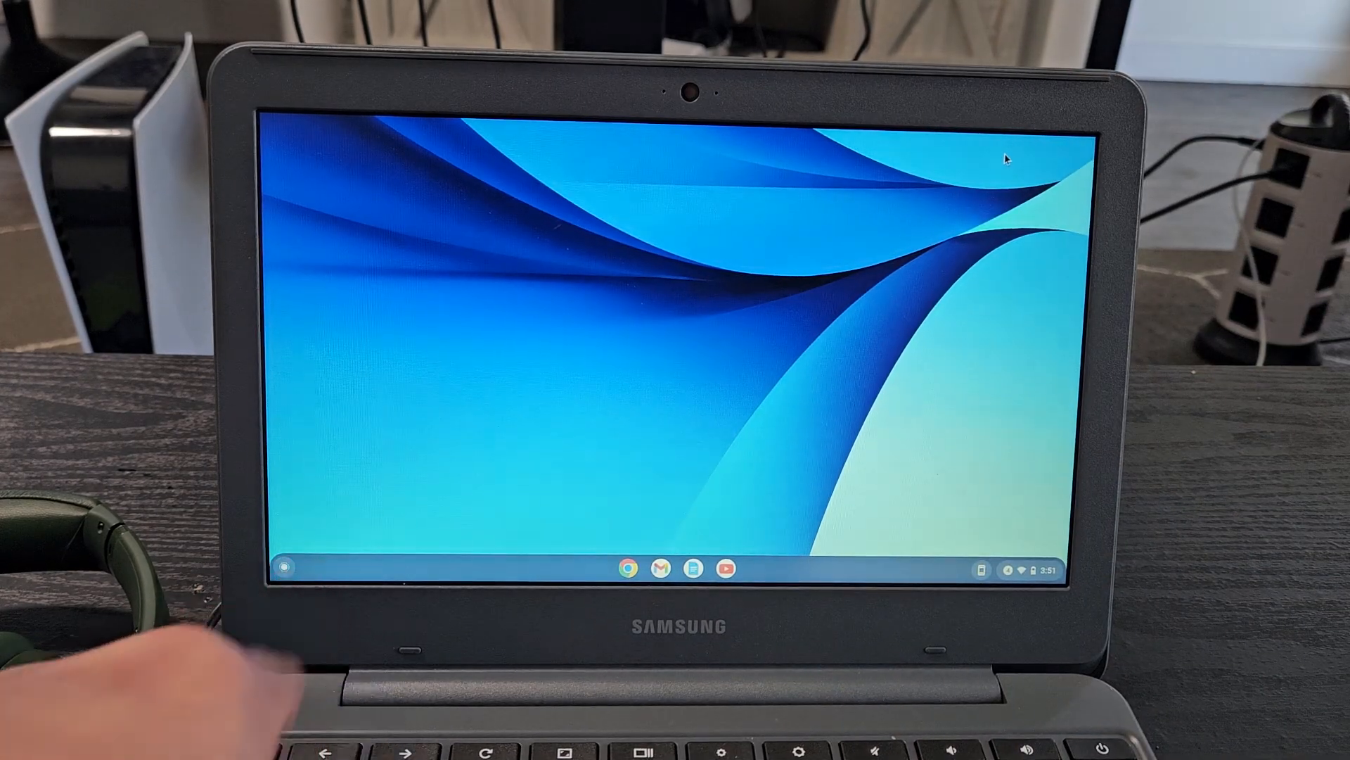
mouse_move(438, 358)
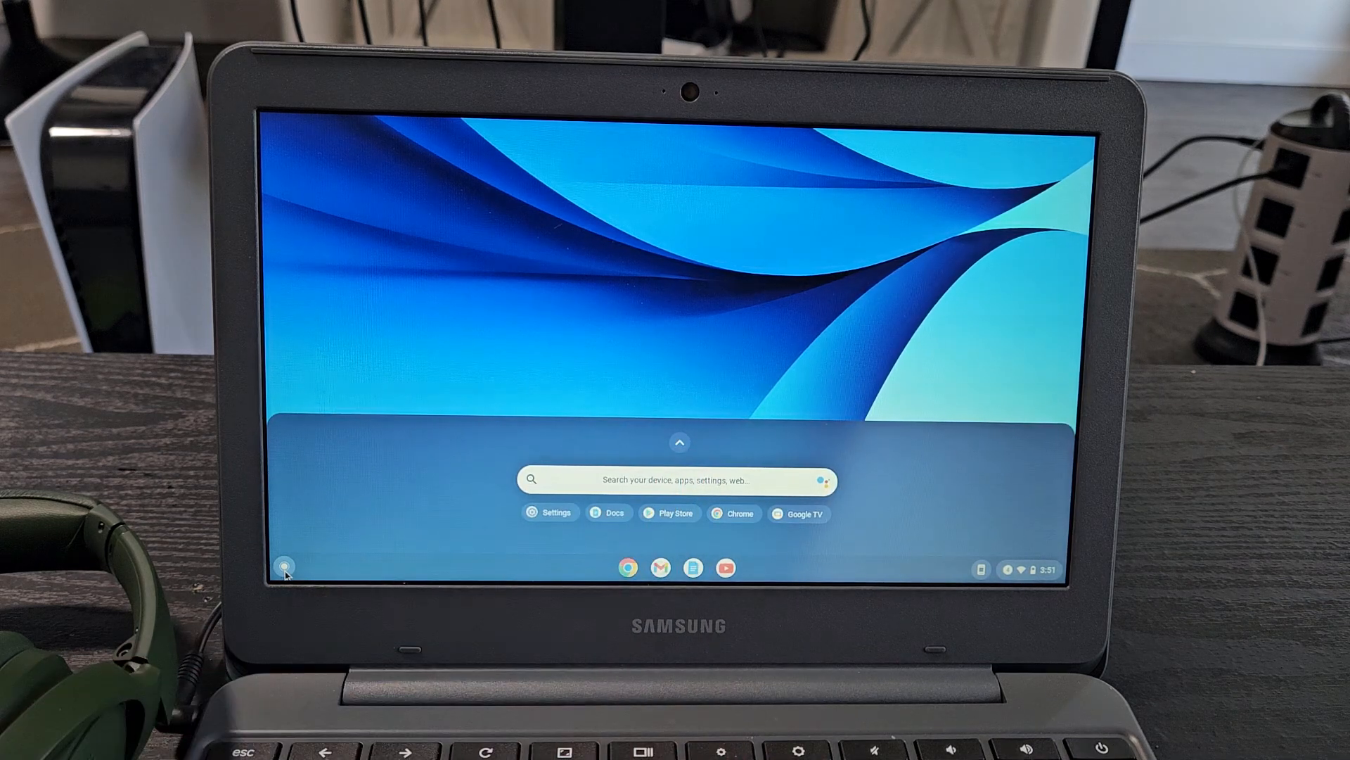
- Launch the ChromeOS Settings app from the launcher suggestion chip
click(679, 442)
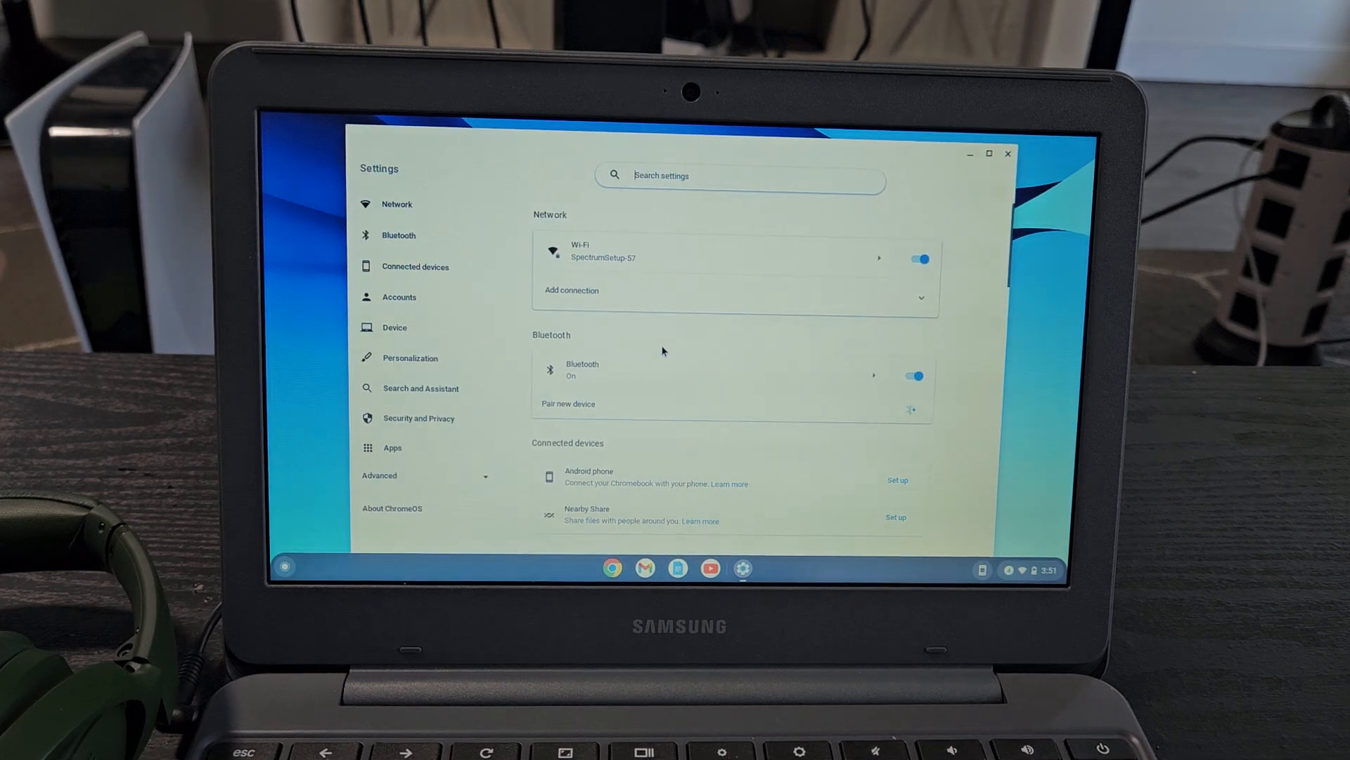
- Show the Bluetooth settings and start pairing a new device
click(396, 235)
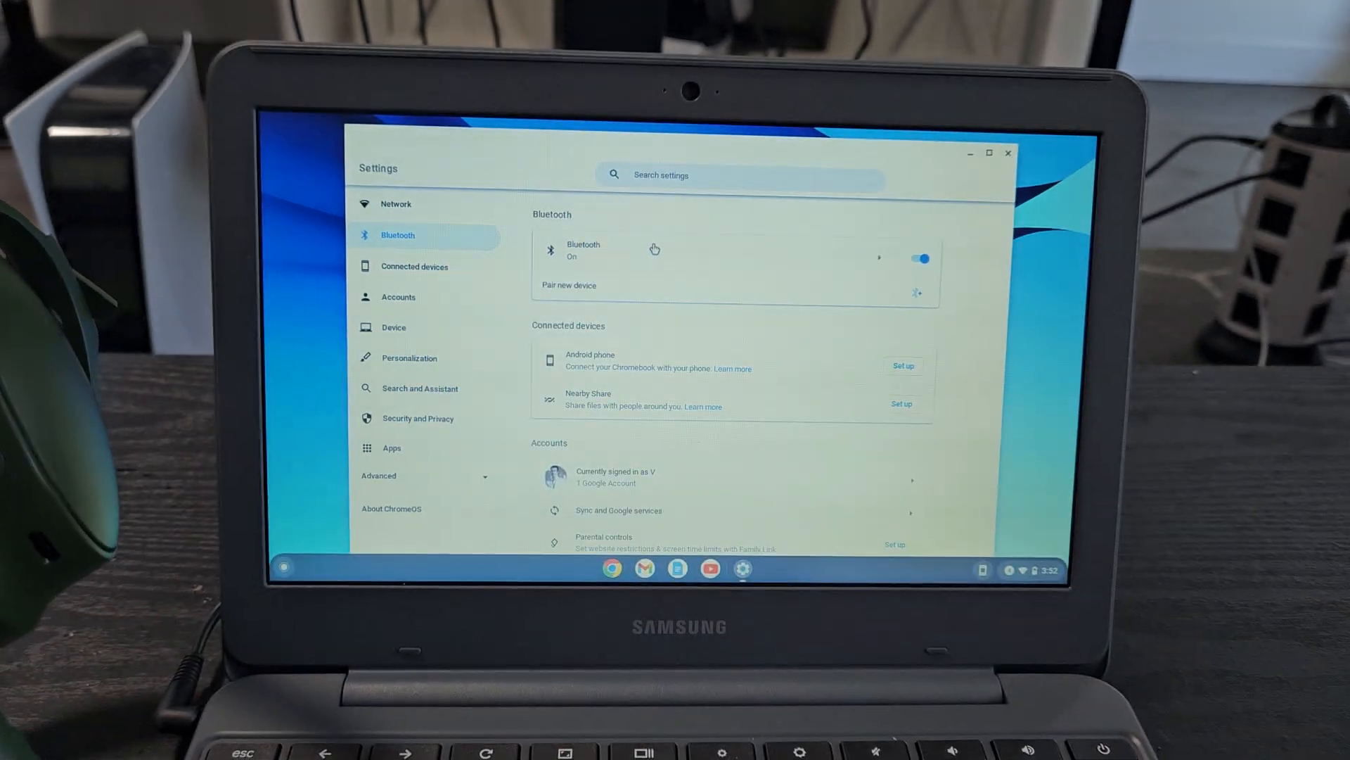
click(568, 284)
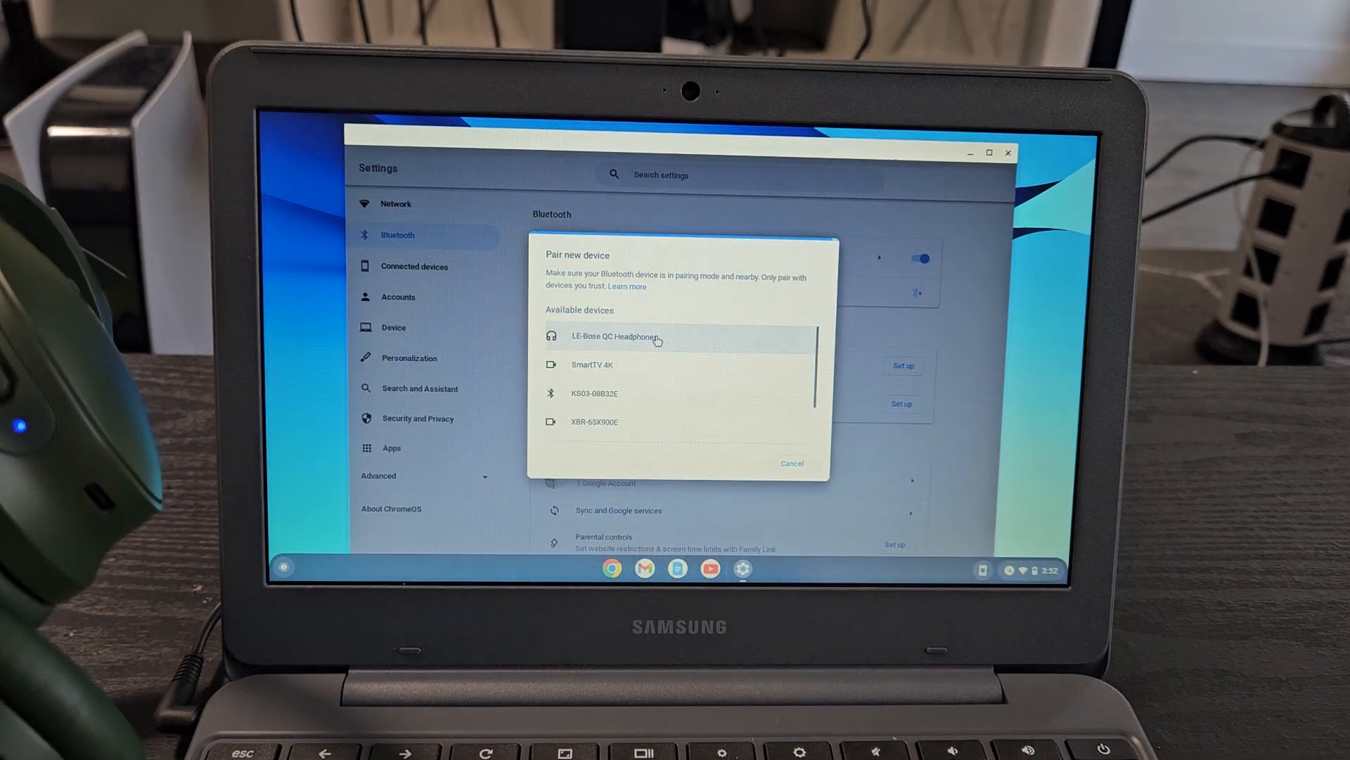
- Pair the LE-Bose QC Headphones and close the pairing dialog
click(615, 335)
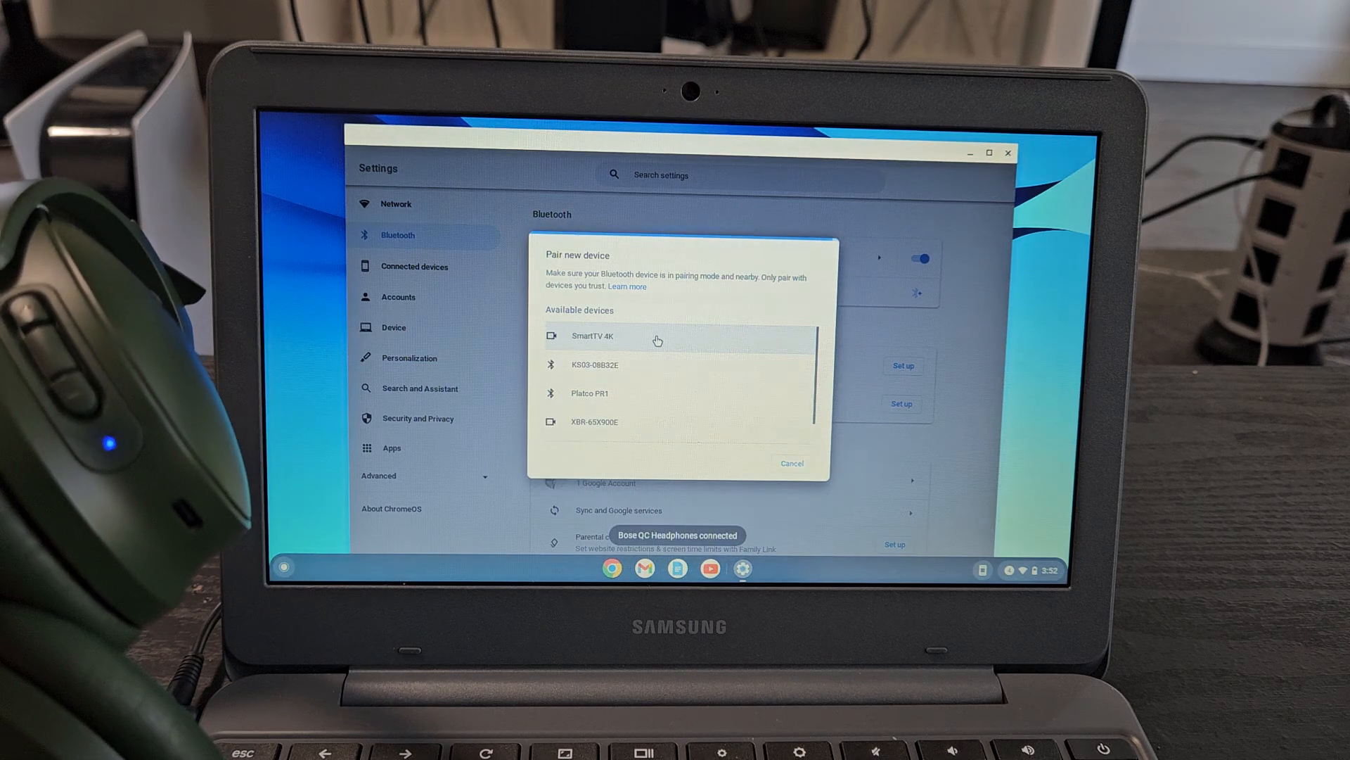
click(791, 464)
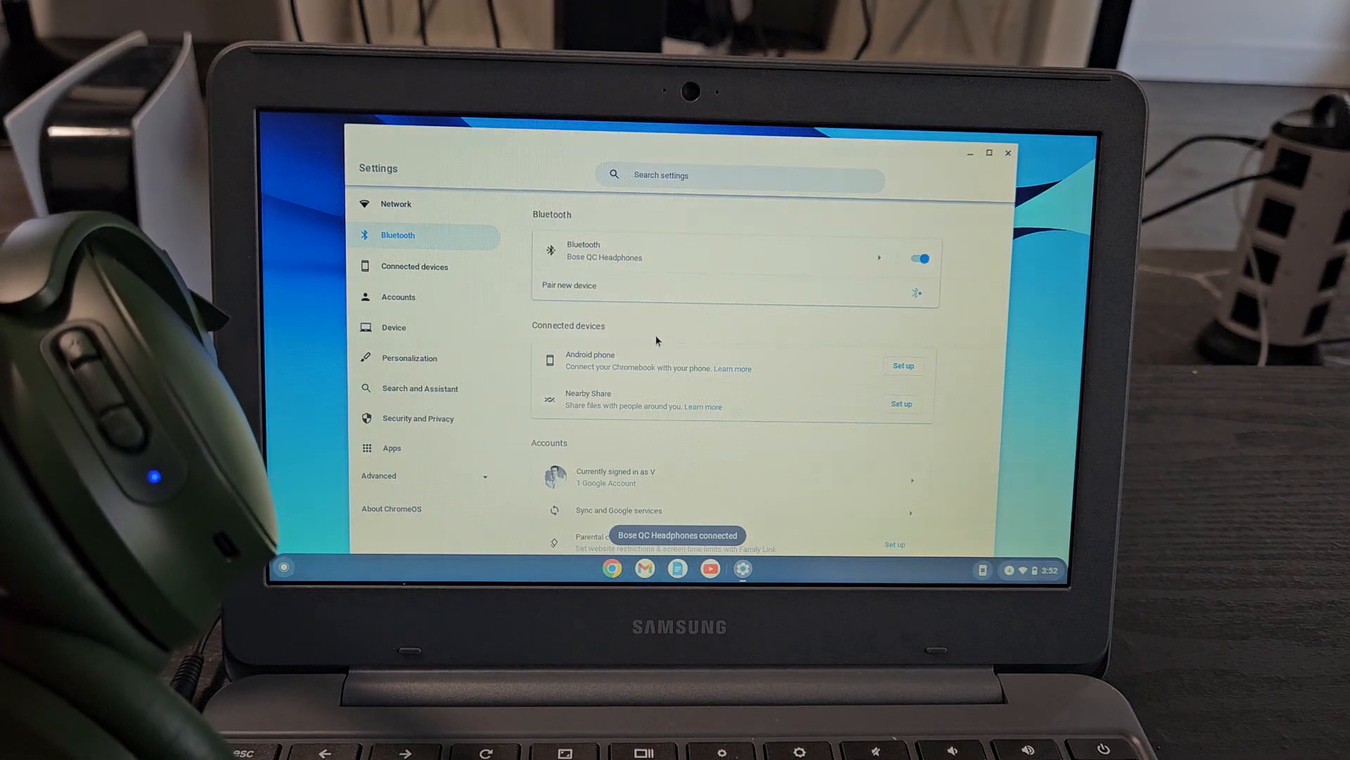